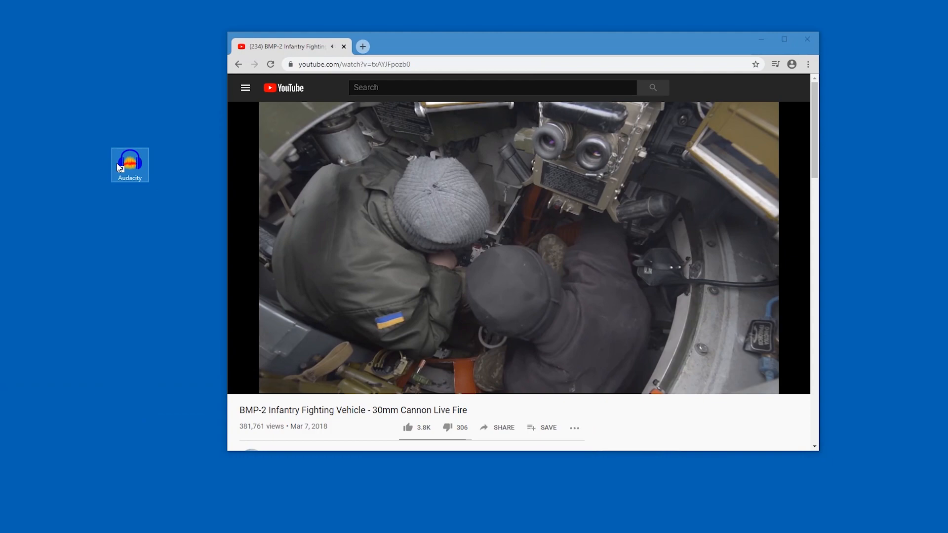
Step: Launch Audacity and switch the audio host to Windows WASAPI
{"action": "double_click", "coordinate": [130, 159]}
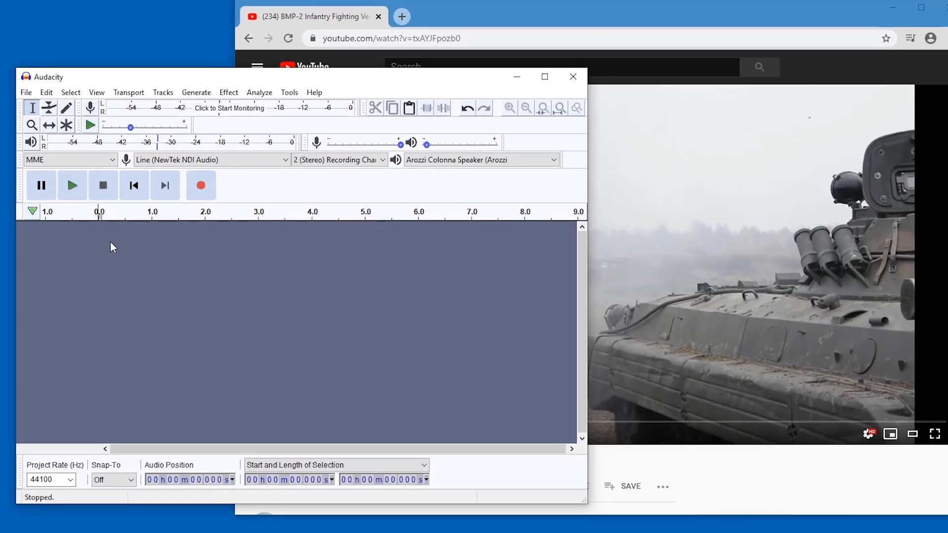
{"action": "left_click", "coordinate": [69, 160]}
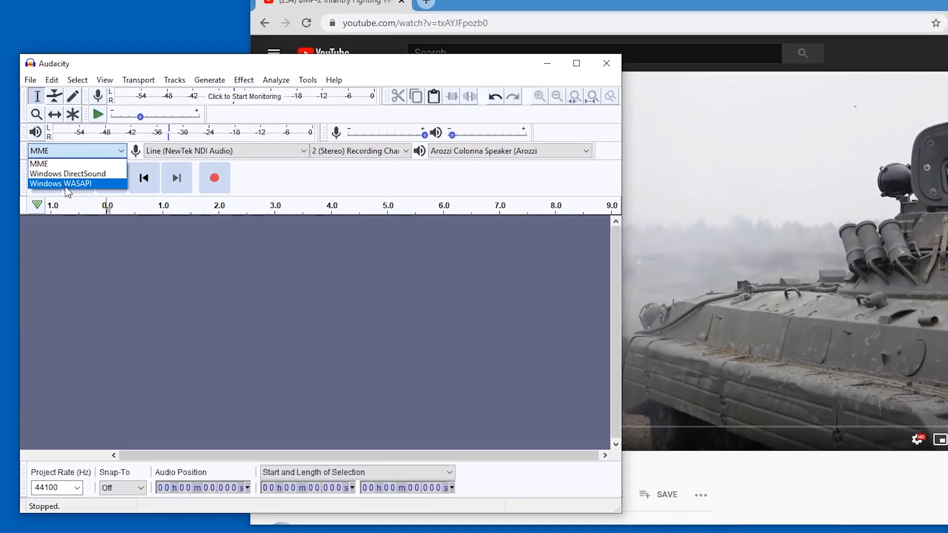
{"action": "left_click", "coordinate": [59, 183]}
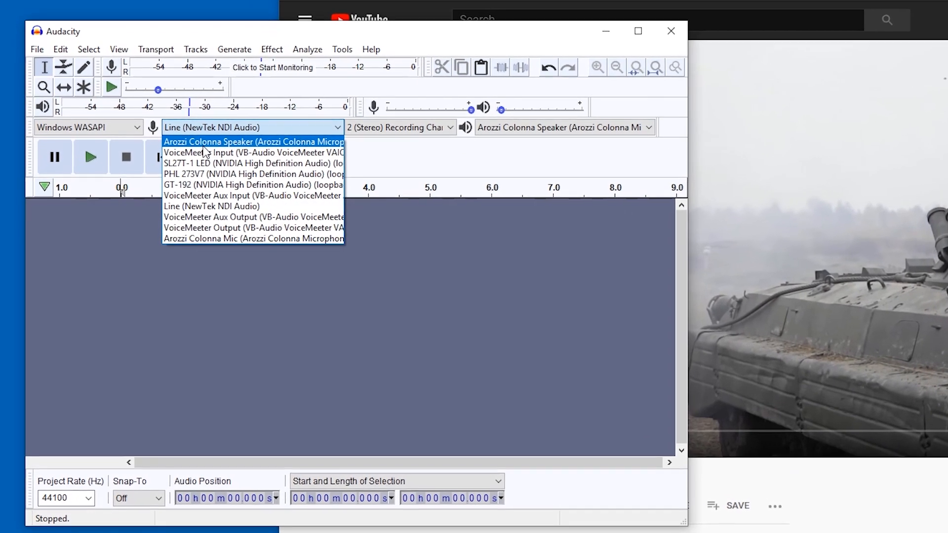
Step: Record the playing YouTube video's cannon fire through the Arozzi Colonna Speaker loopback
{"action": "left_click", "coordinate": [254, 142]}
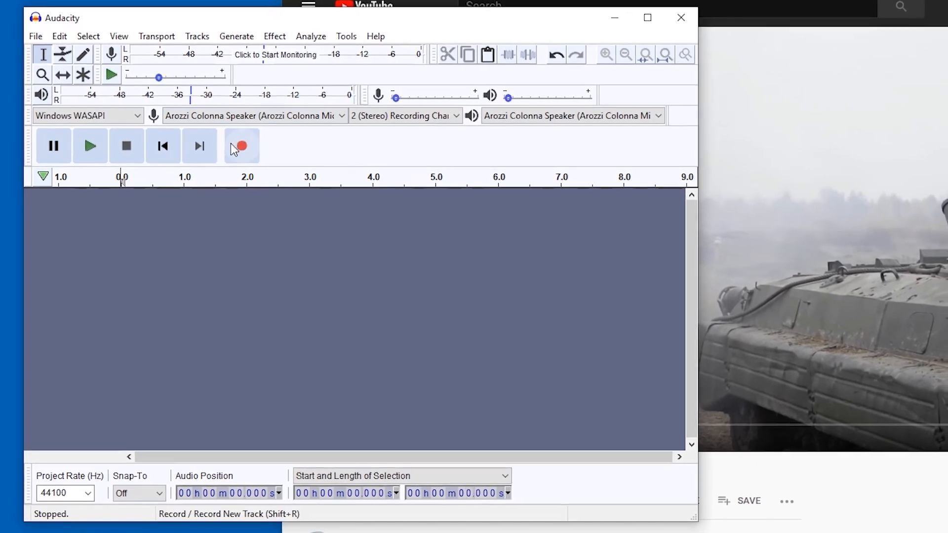
{"action": "left_click", "coordinate": [240, 146]}
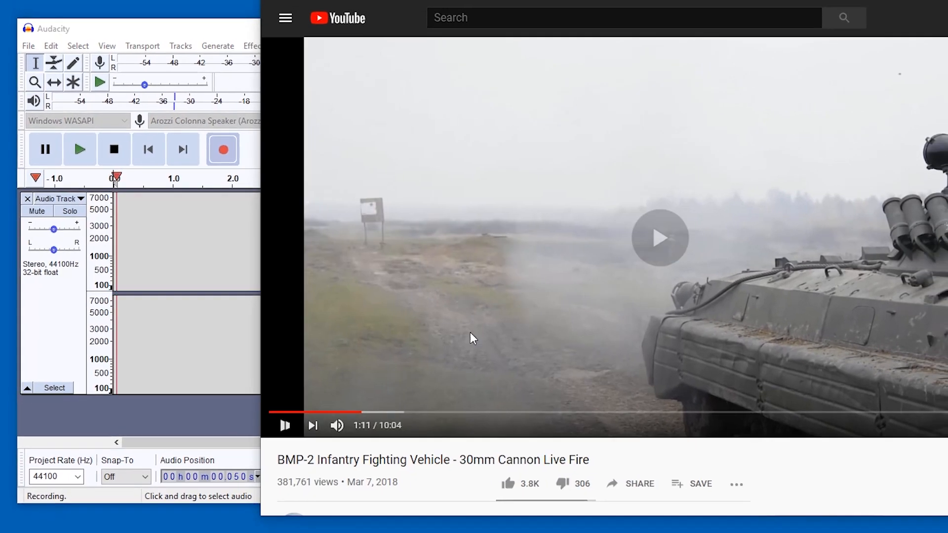
{"action": "left_click", "coordinate": [660, 237]}
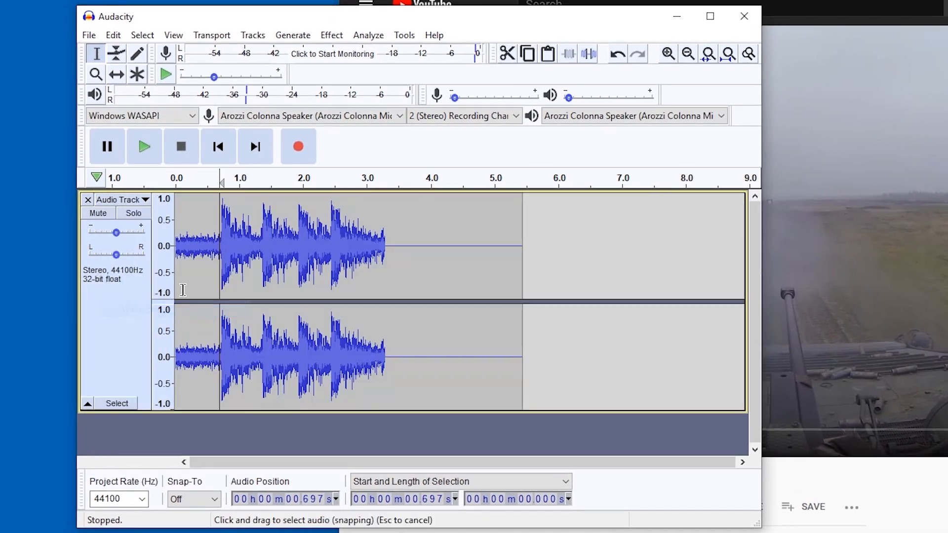
Step: Play the take, zoom in, and delete the quiet audio before the first shot
{"action": "left_click", "coordinate": [144, 146]}
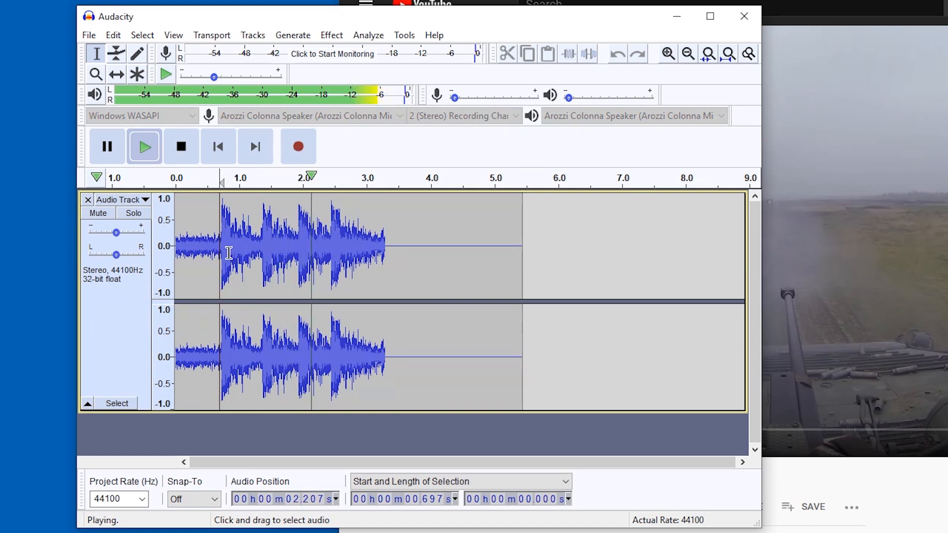
{"action": "left_click", "coordinate": [180, 146]}
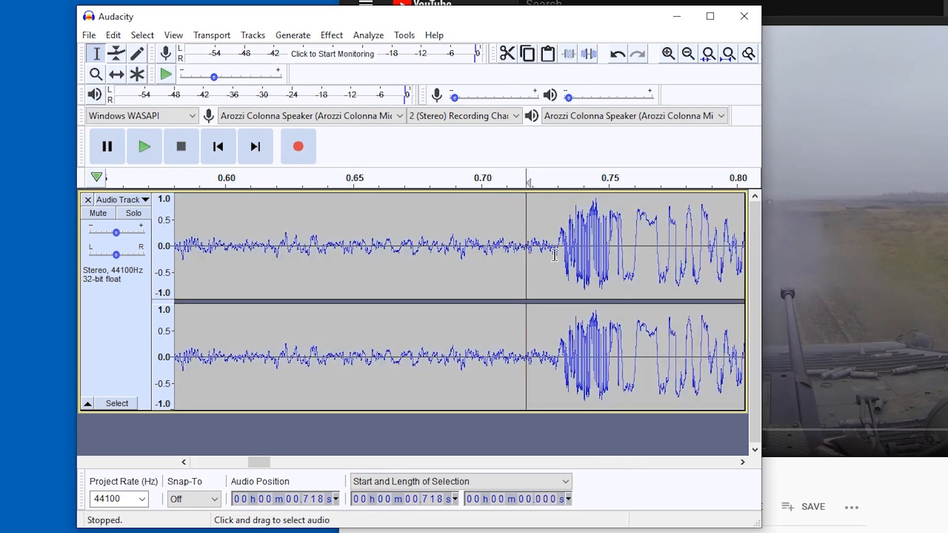
{"action": "left_click", "coordinate": [218, 146]}
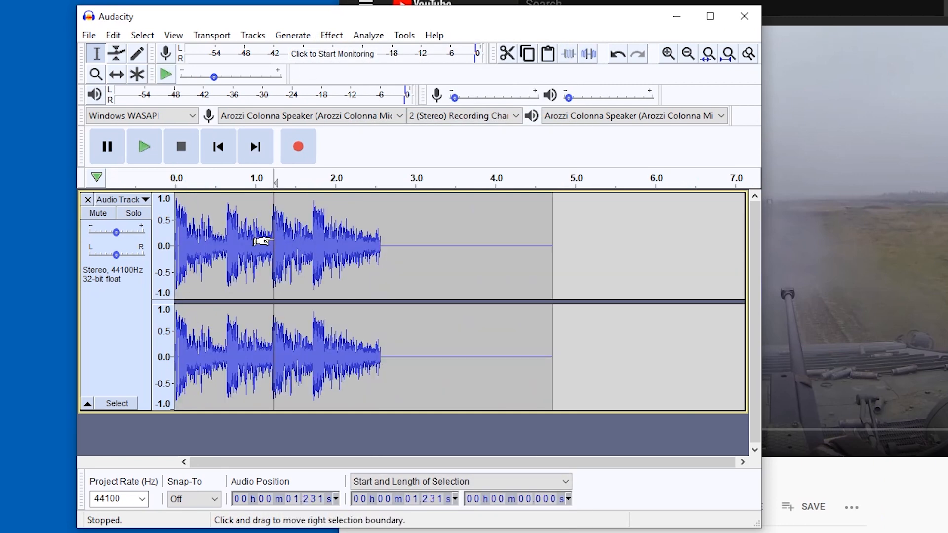
Step: Zoom into the first second and select the first shot's decaying tail
{"action": "left_click", "coordinate": [144, 147]}
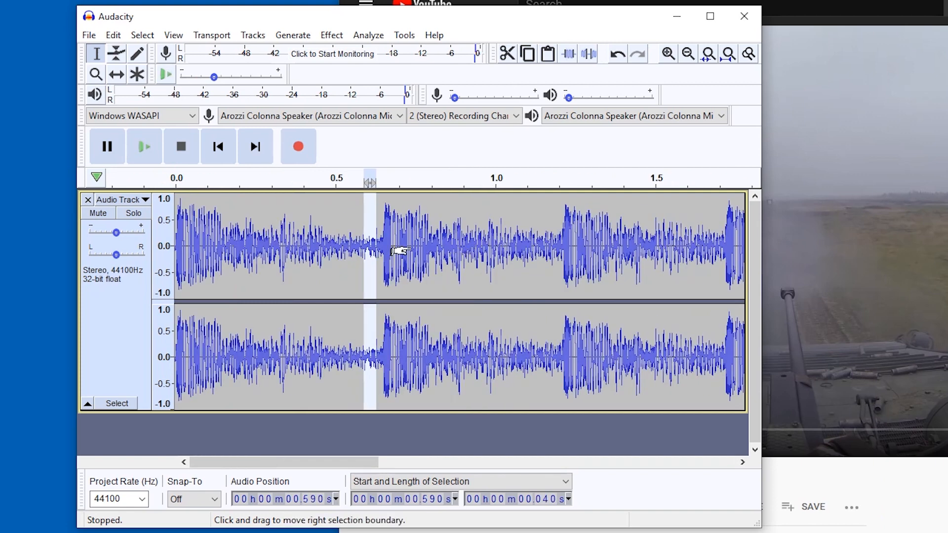
{"action": "left_click", "coordinate": [320, 246]}
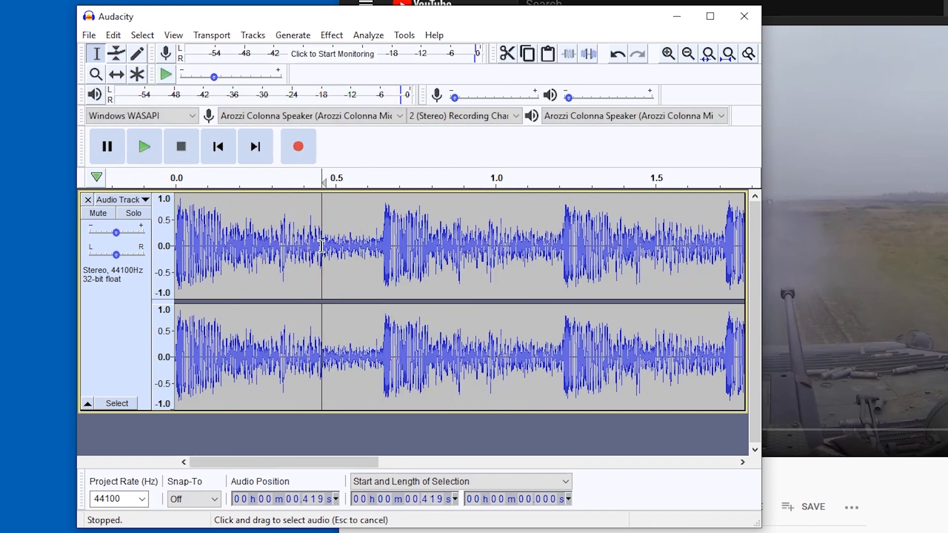
{"action": "left_click", "coordinate": [144, 146]}
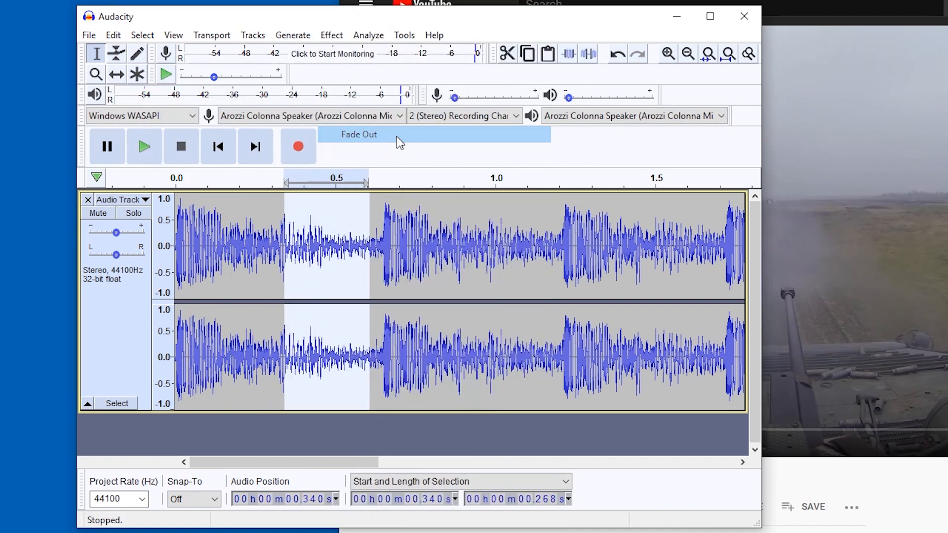
Step: Apply Fade Out to the first shot's tail, check it, then select the second shot's end
{"action": "left_click", "coordinate": [358, 134]}
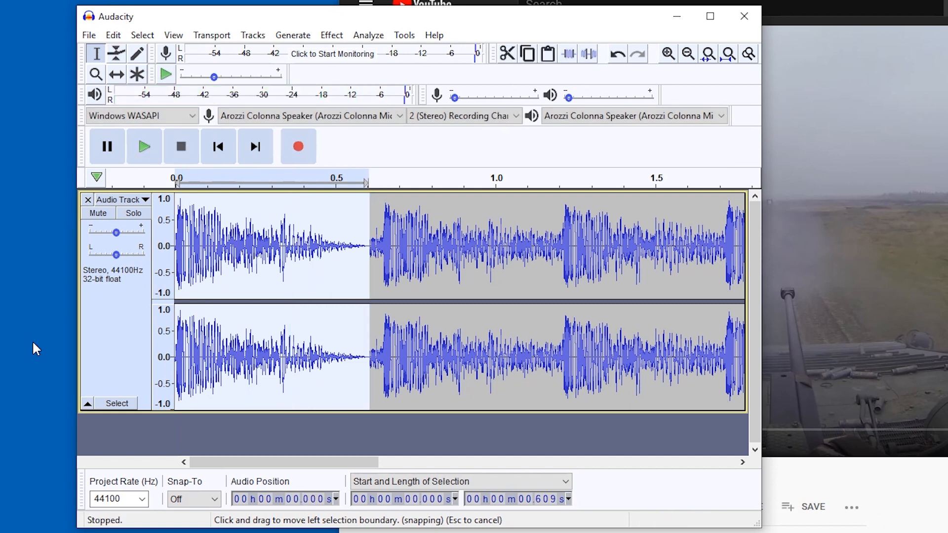
{"action": "left_click", "coordinate": [143, 146]}
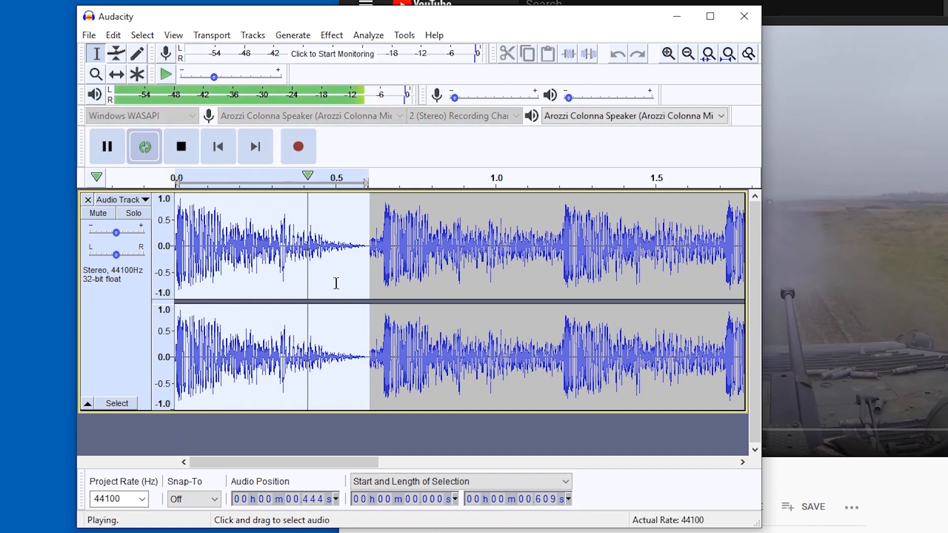
{"action": "left_click", "coordinate": [181, 146]}
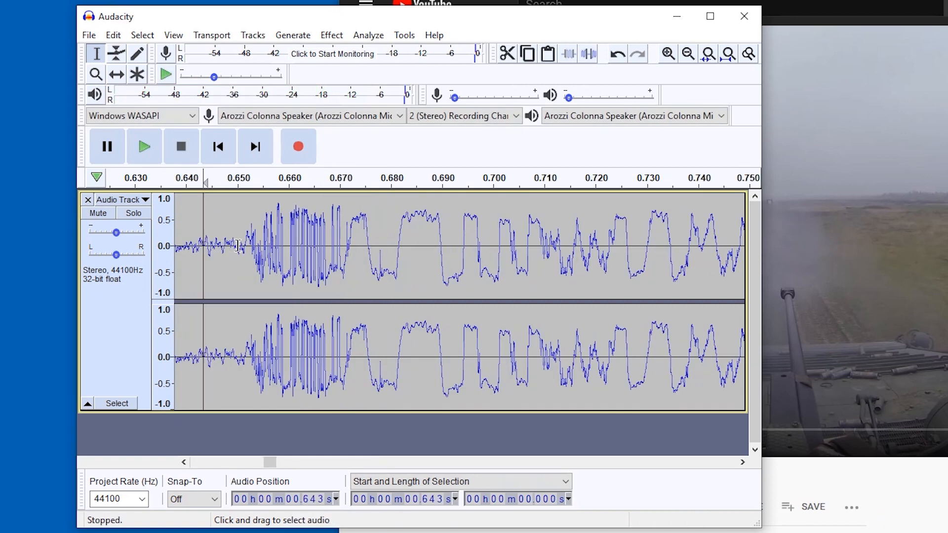
{"action": "left_click", "coordinate": [367, 34]}
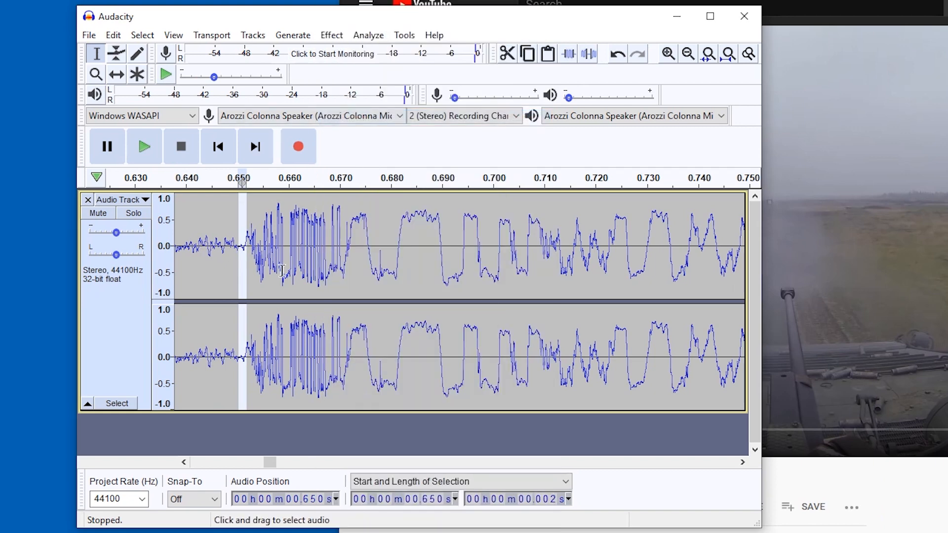
{"action": "left_click", "coordinate": [688, 54]}
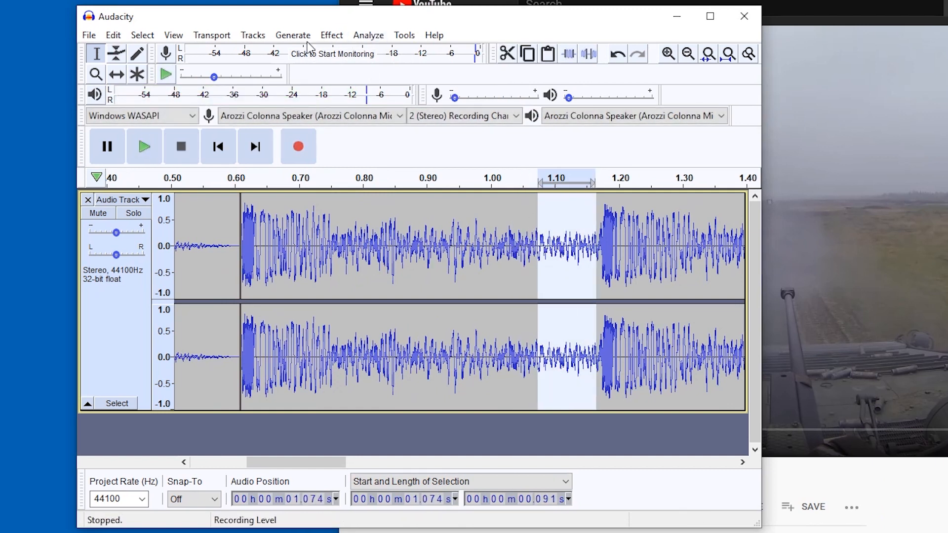
Step: Apply Noise Reduction to the selected second shot and listen to the cleaner result
{"action": "left_click", "coordinate": [331, 34]}
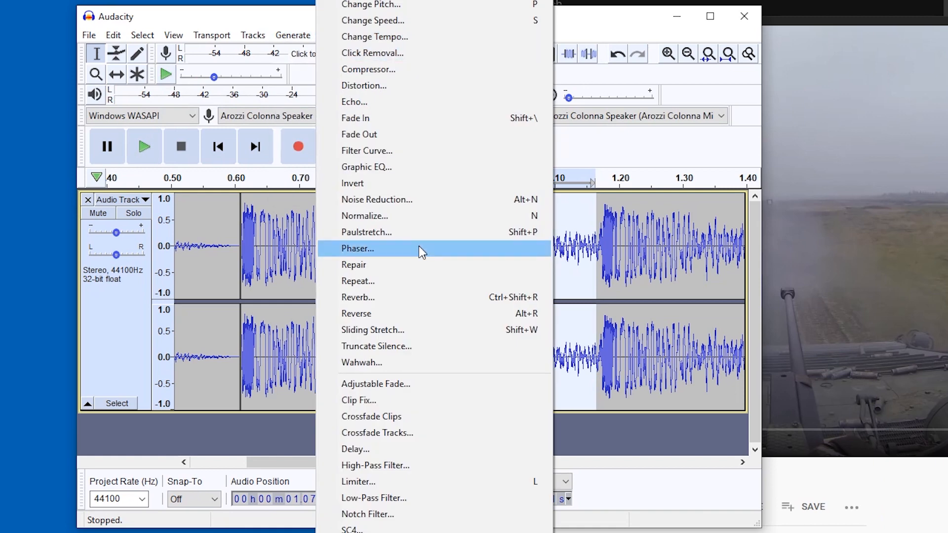
{"action": "left_click", "coordinate": [377, 199]}
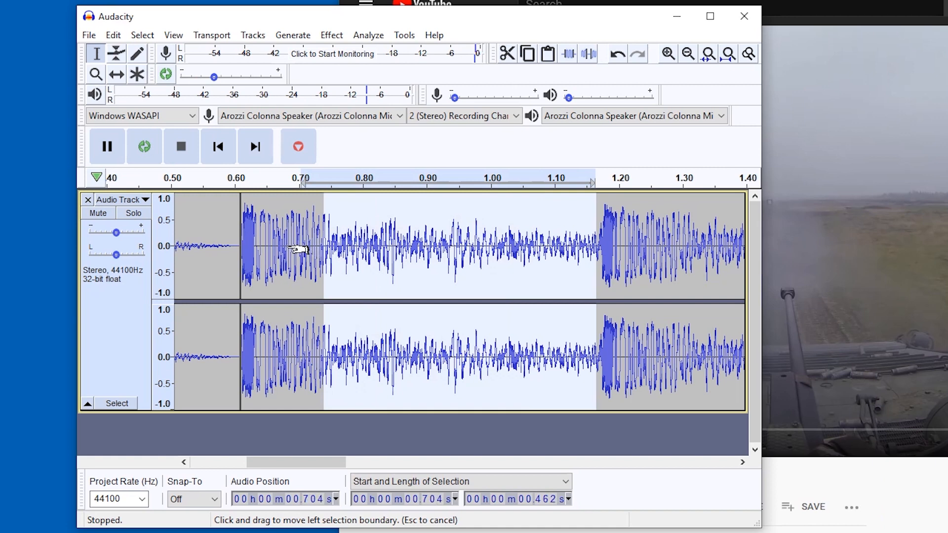
{"action": "left_click", "coordinate": [369, 35]}
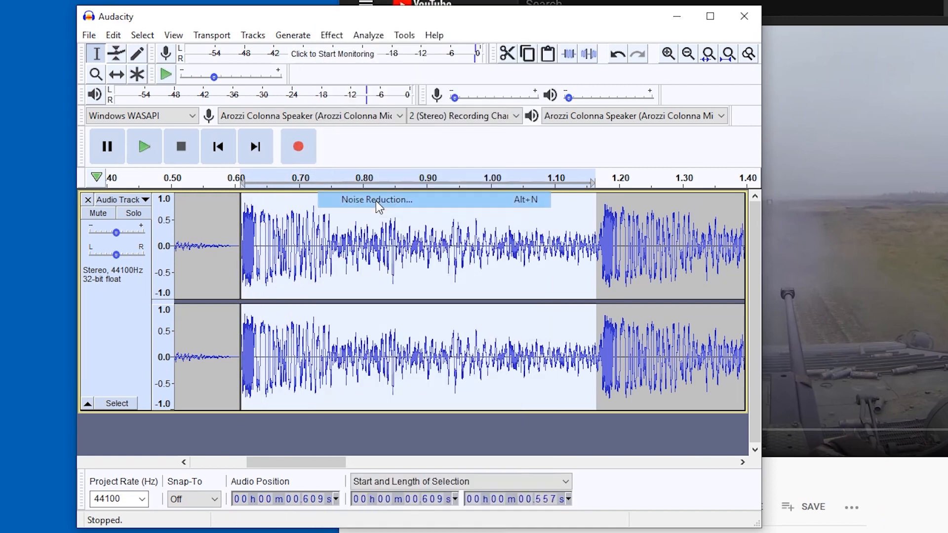
{"action": "left_click", "coordinate": [376, 199]}
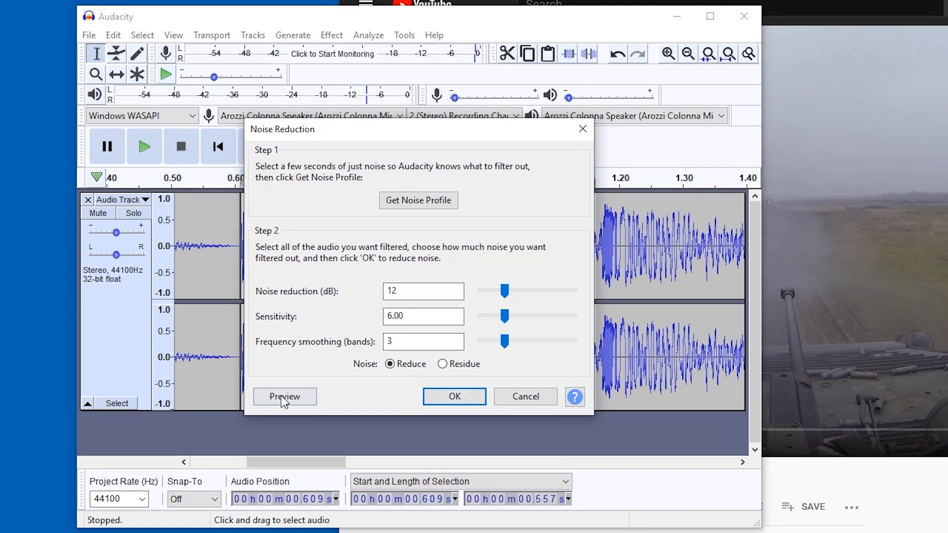
{"action": "left_click", "coordinate": [284, 396]}
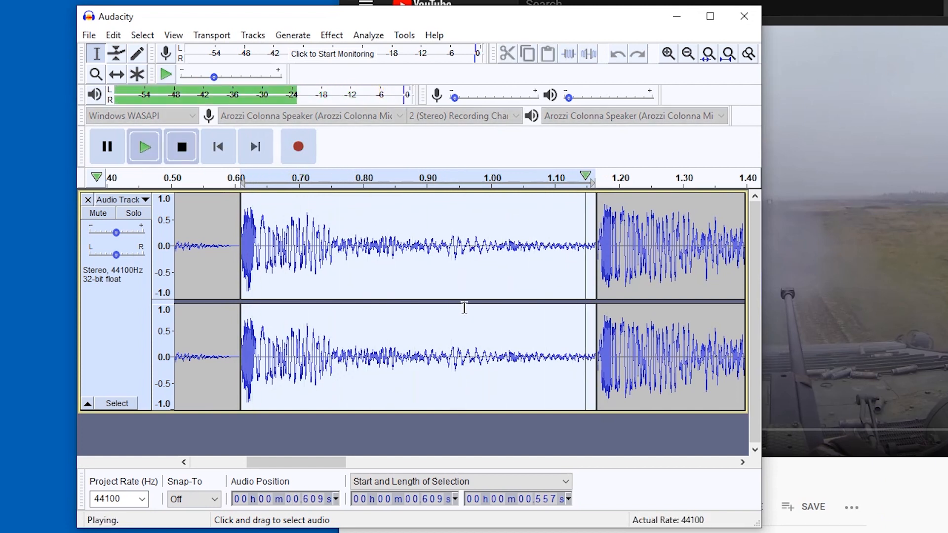
{"action": "left_click", "coordinate": [181, 146]}
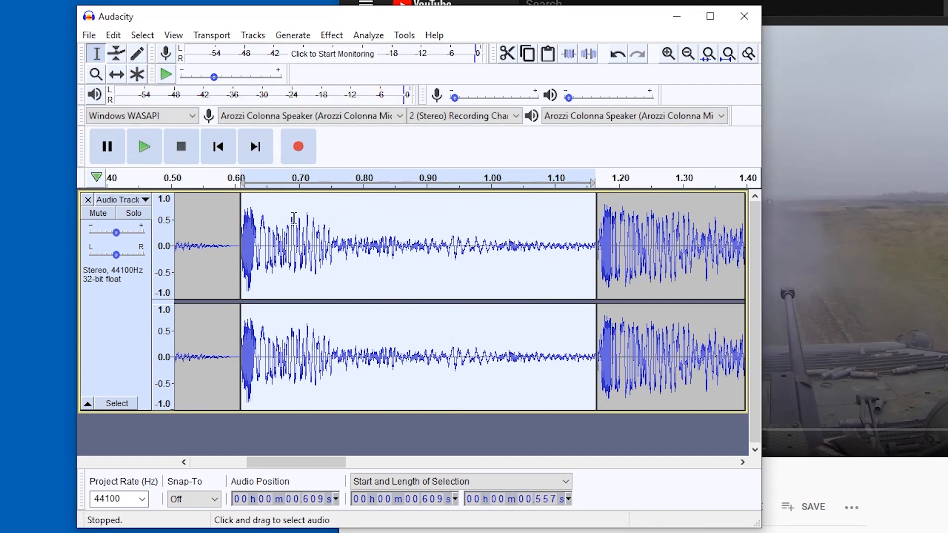
Step: Select the first shot up to the second shot's onset (~0.609 s) and play it back
{"action": "left_click", "coordinate": [144, 147]}
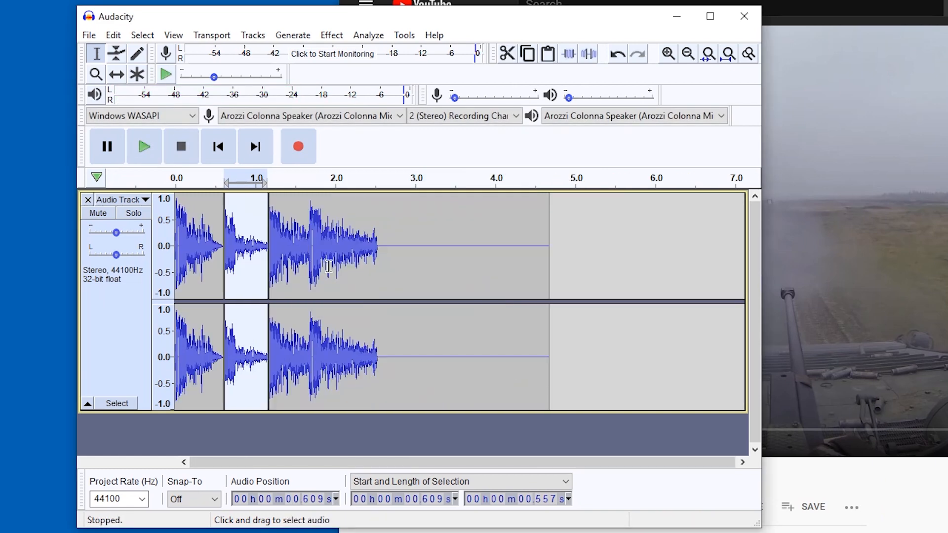
{"action": "left_click", "coordinate": [667, 53]}
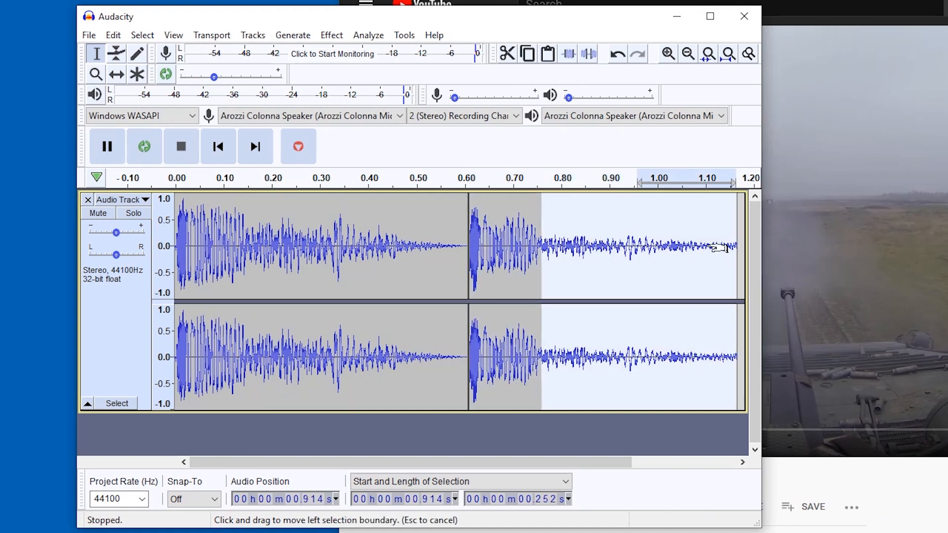
{"action": "left_click", "coordinate": [331, 34]}
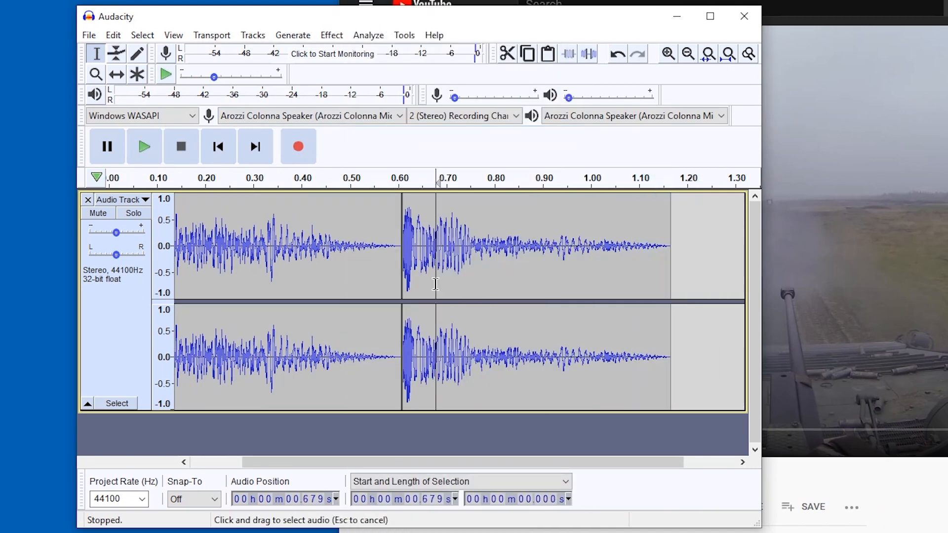
{"action": "left_click", "coordinate": [144, 146]}
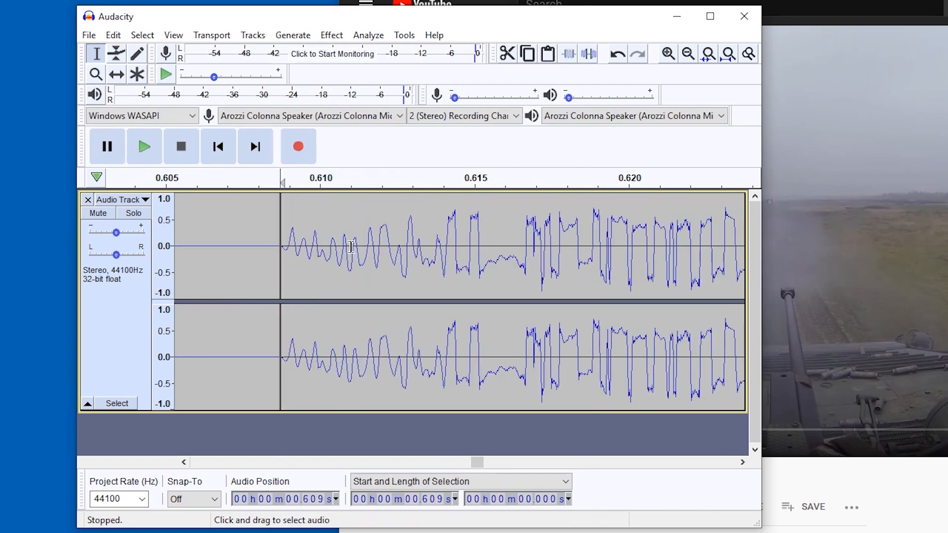
{"action": "left_click", "coordinate": [143, 146]}
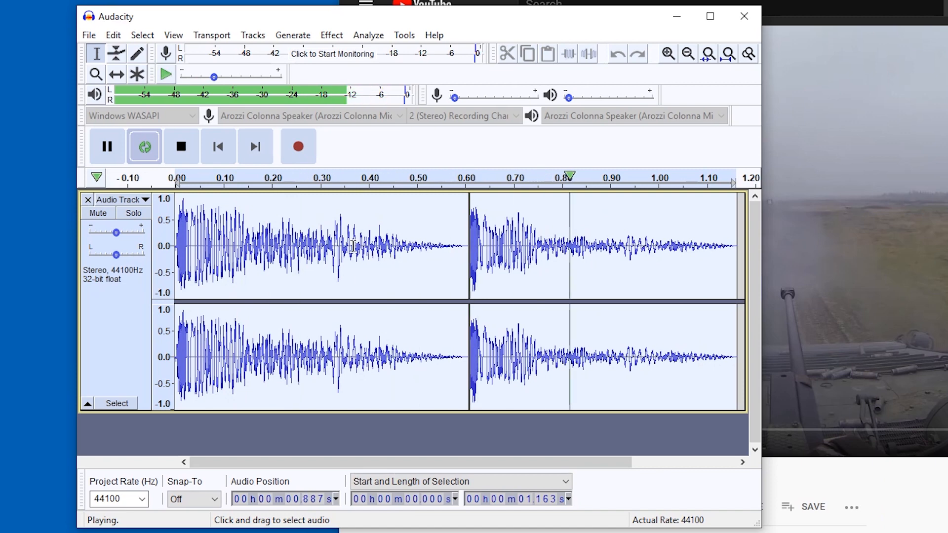
{"action": "left_click", "coordinate": [180, 146]}
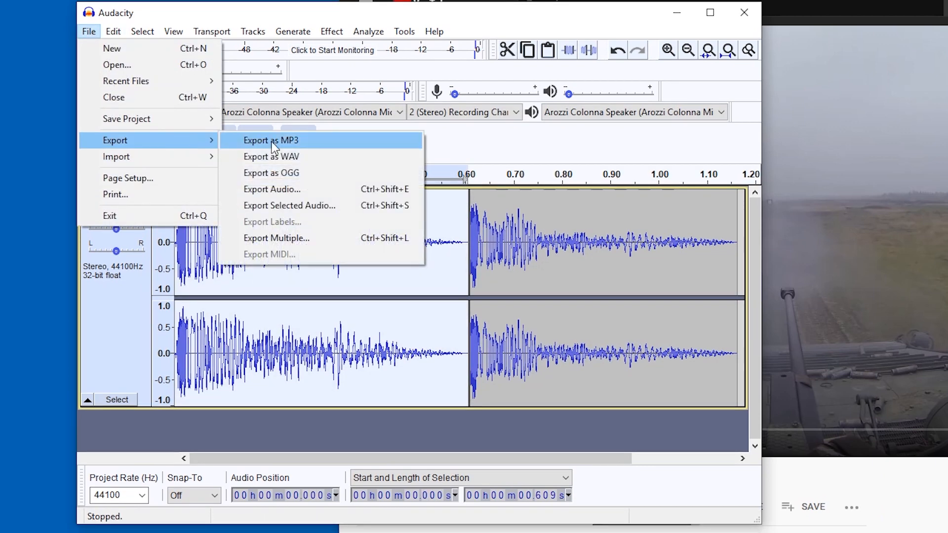
{"action": "mouse_move", "coordinate": [527, 297]}
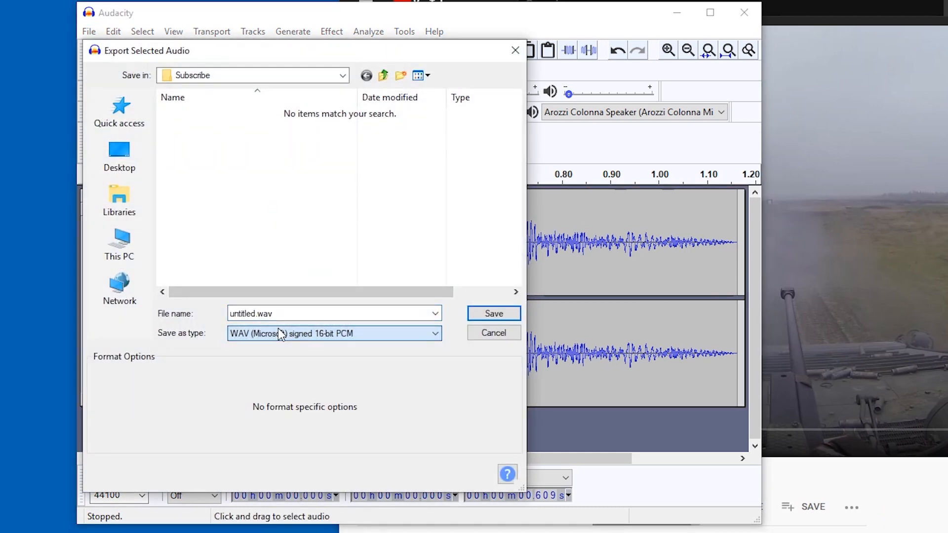
Step: Save the selected first shot as 16-bit PCM WAV shot1.wav in the Subscribe folder
{"action": "left_click", "coordinate": [297, 313]}
{"action": "type", "text": "sho"}
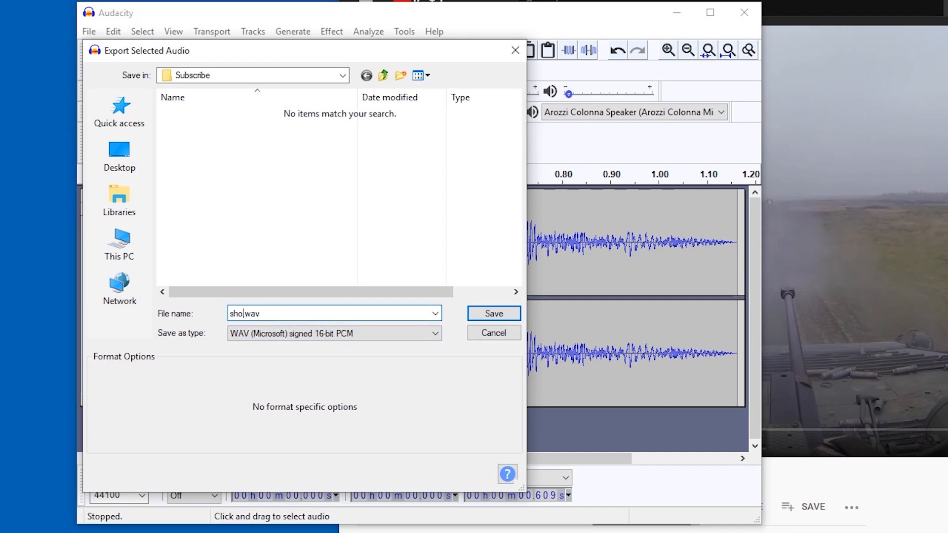
{"action": "left_click", "coordinate": [493, 313]}
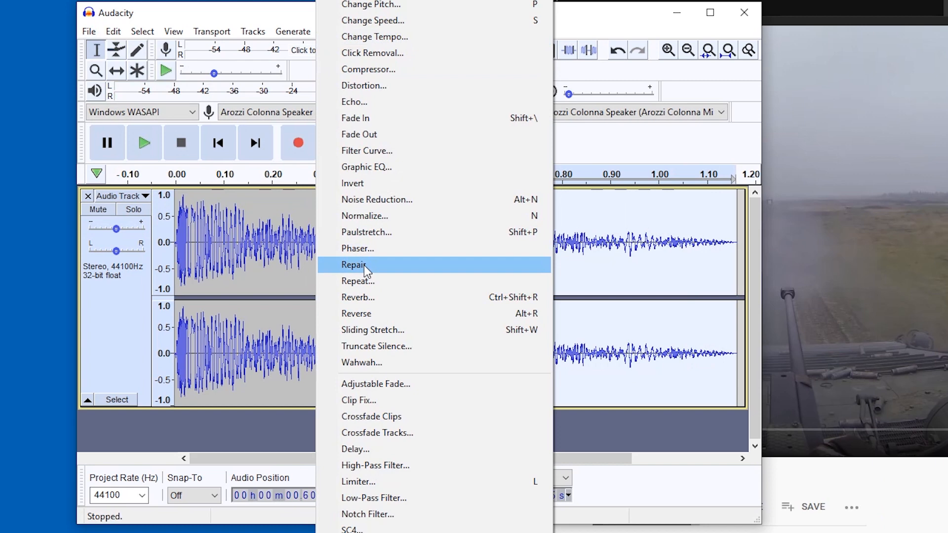
{"action": "mouse_move", "coordinate": [394, 216]}
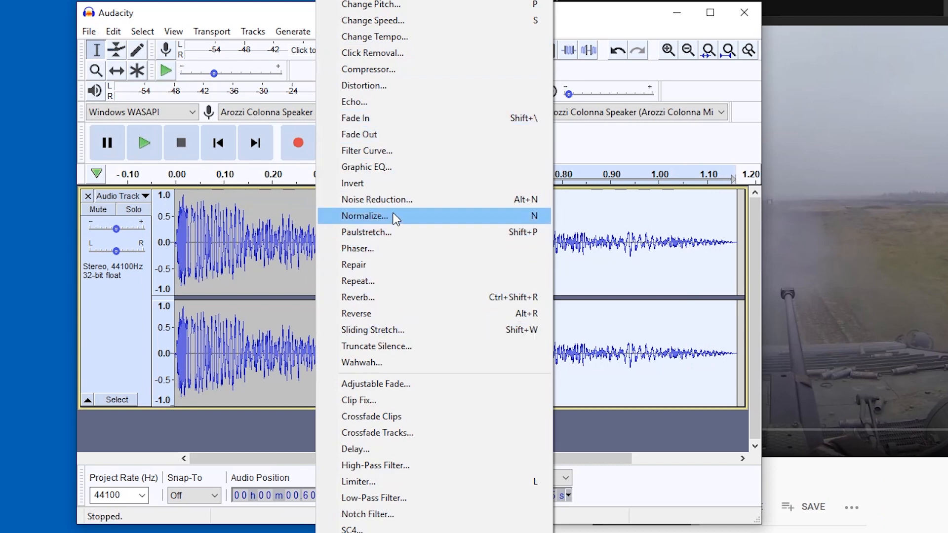
Step: Apply Normalize to the second shot's peak amplitude
{"action": "left_click", "coordinate": [364, 215]}
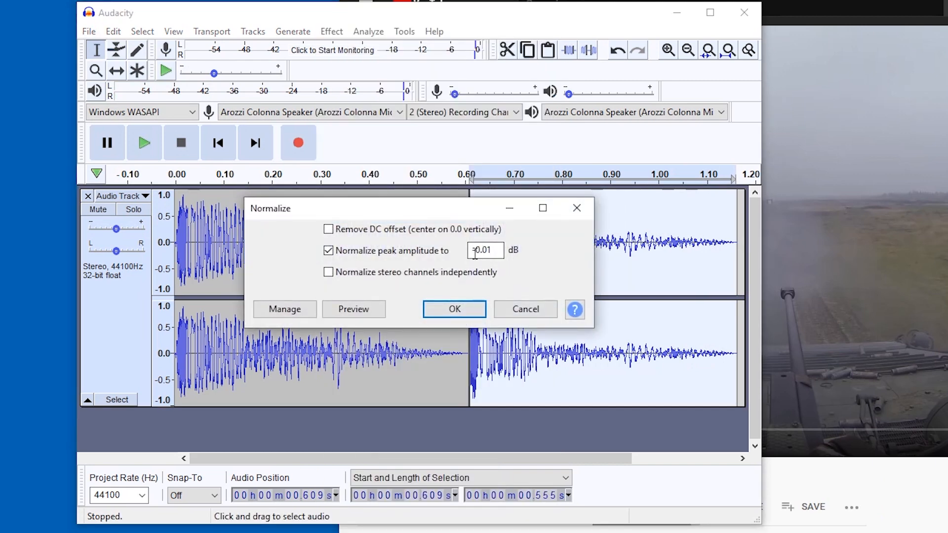
{"action": "left_click", "coordinate": [453, 309]}
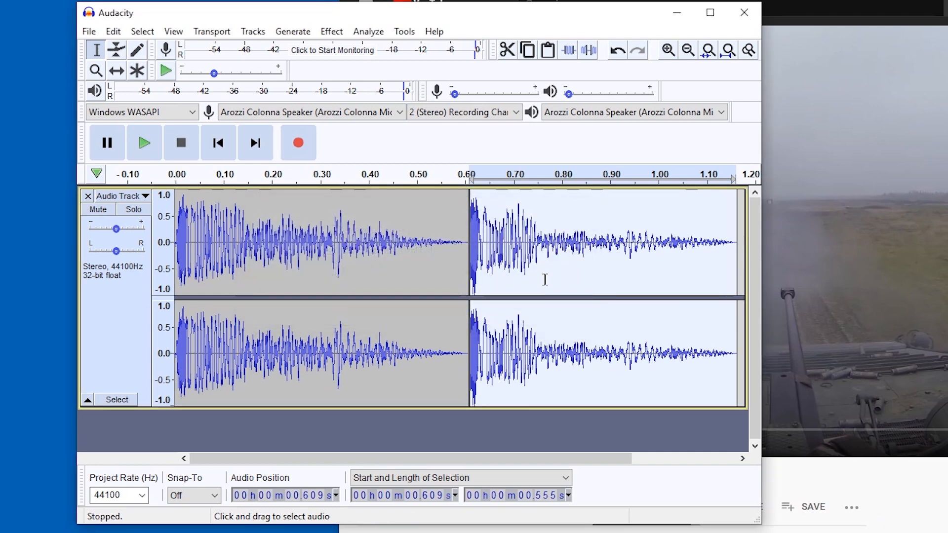
{"action": "left_click", "coordinate": [88, 31]}
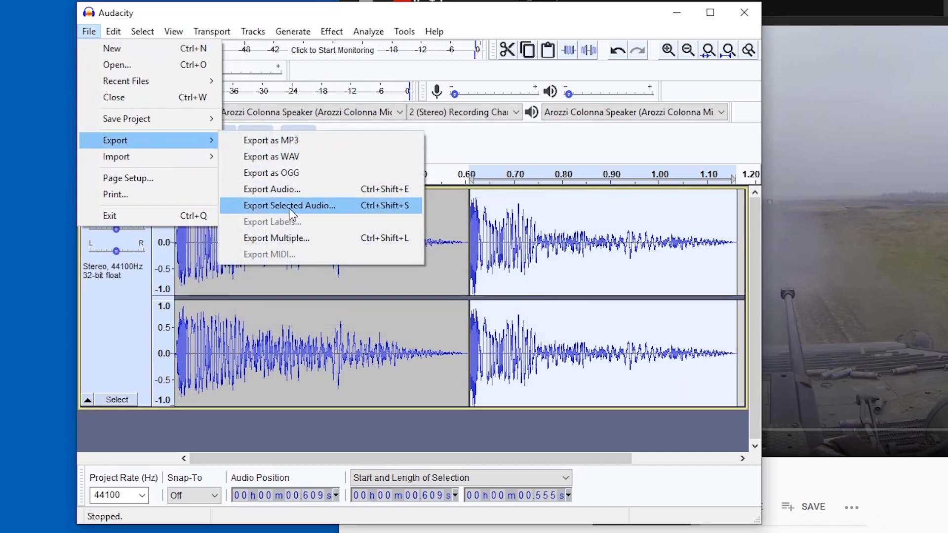
Step: Export the selected second shot as a WAV beside shot1.wav, accepting empty metadata tags
{"action": "left_click", "coordinate": [289, 206]}
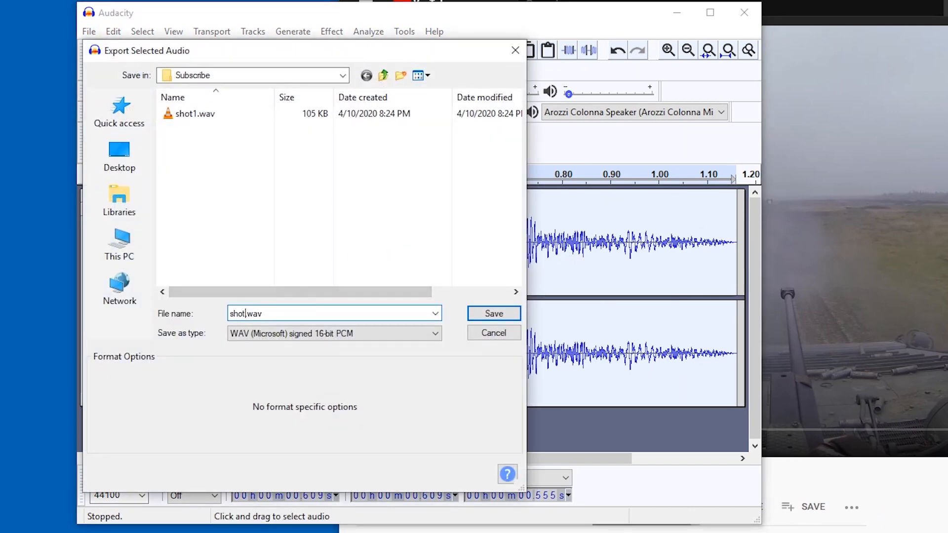
{"action": "left_click", "coordinate": [493, 313]}
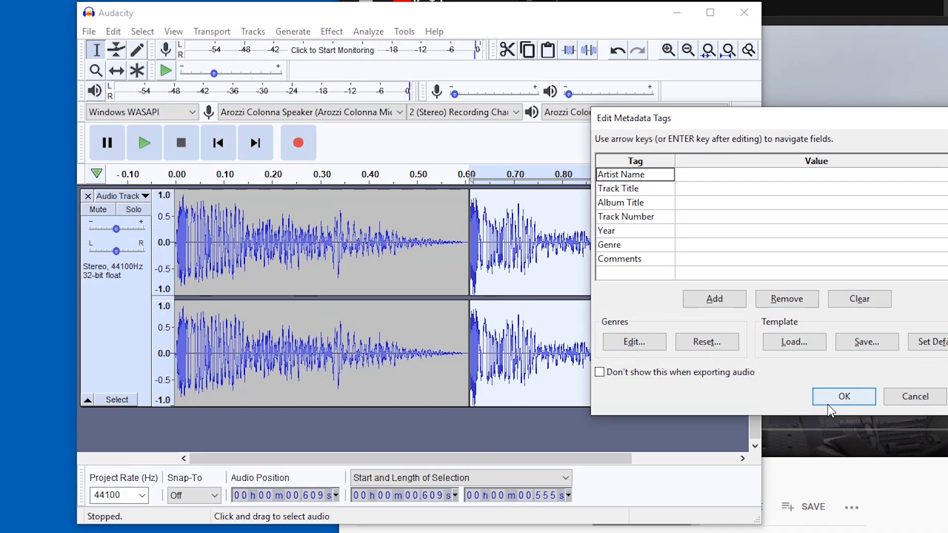
{"action": "left_click", "coordinate": [843, 396]}
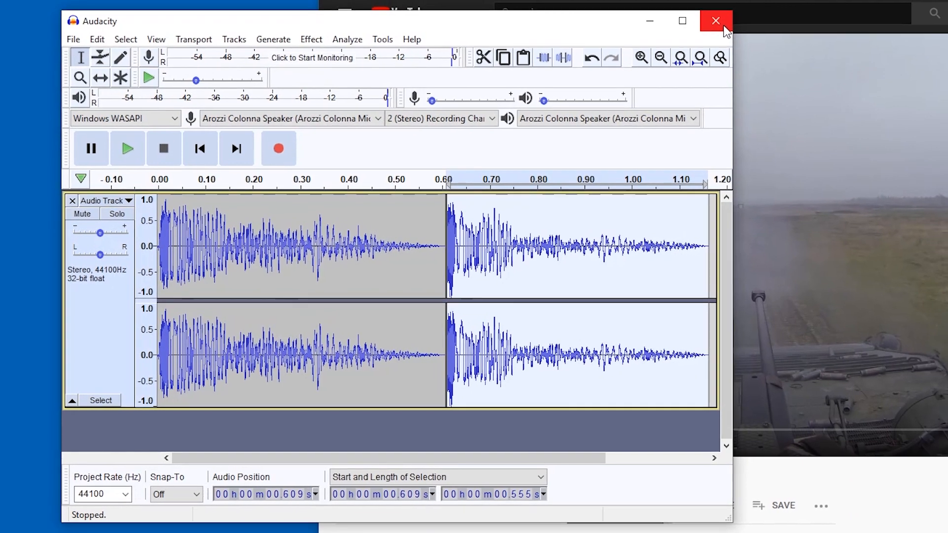
Step: Close the cannon-shot project and discard its unsaved changes
{"action": "left_click", "coordinate": [716, 21]}
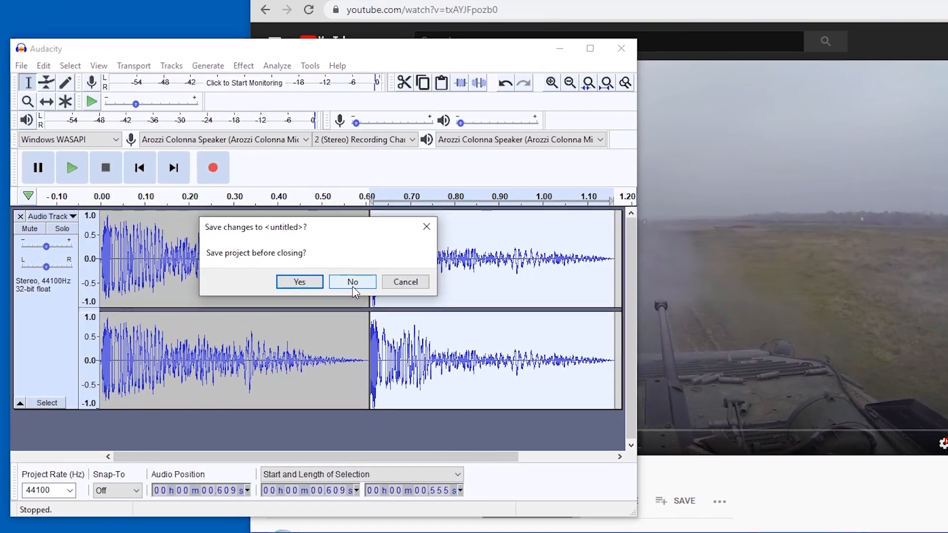
{"action": "left_click", "coordinate": [352, 282]}
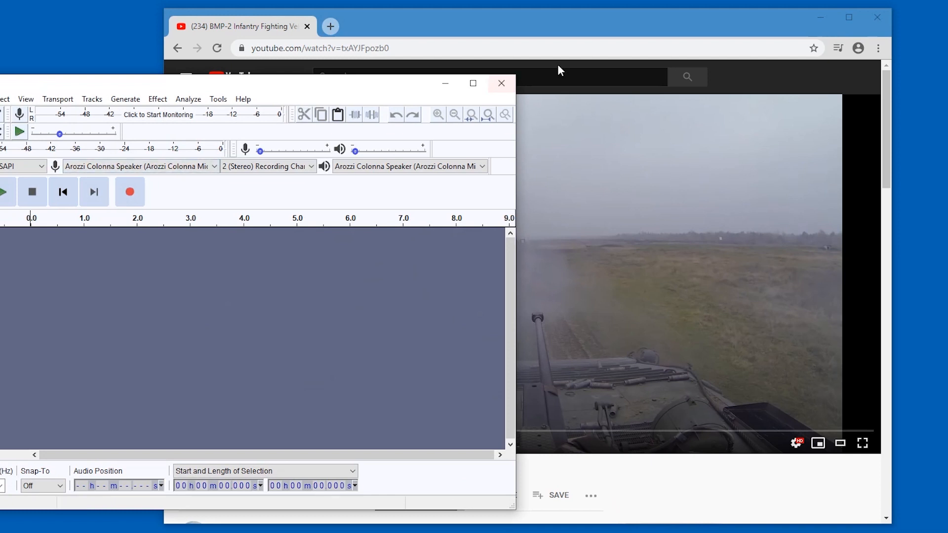
{"action": "mouse_move", "coordinate": [505, 33]}
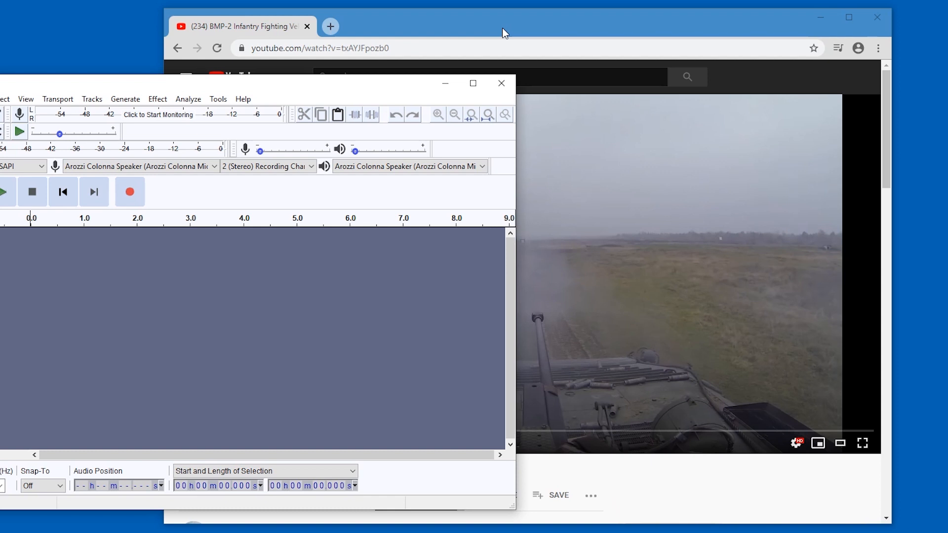
{"action": "mouse_move", "coordinate": [248, 62]}
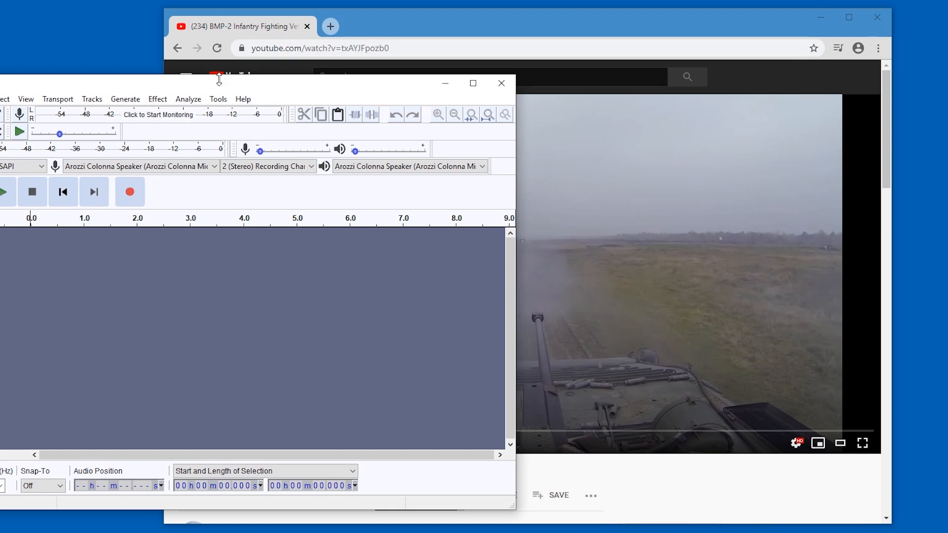
Step: Change the audio host to MME, making the Arozzi Colonna Mic the recording device
{"action": "left_click", "coordinate": [141, 167]}
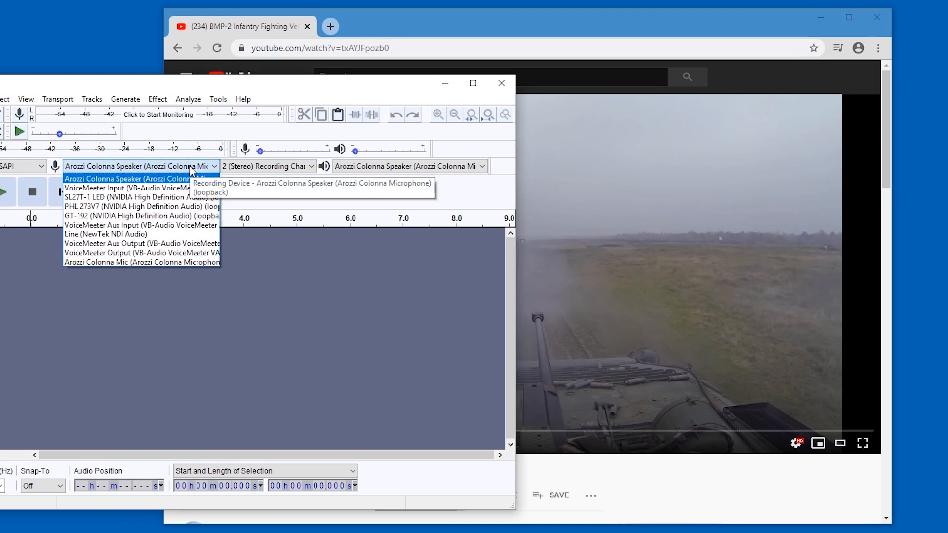
{"action": "left_click", "coordinate": [22, 166]}
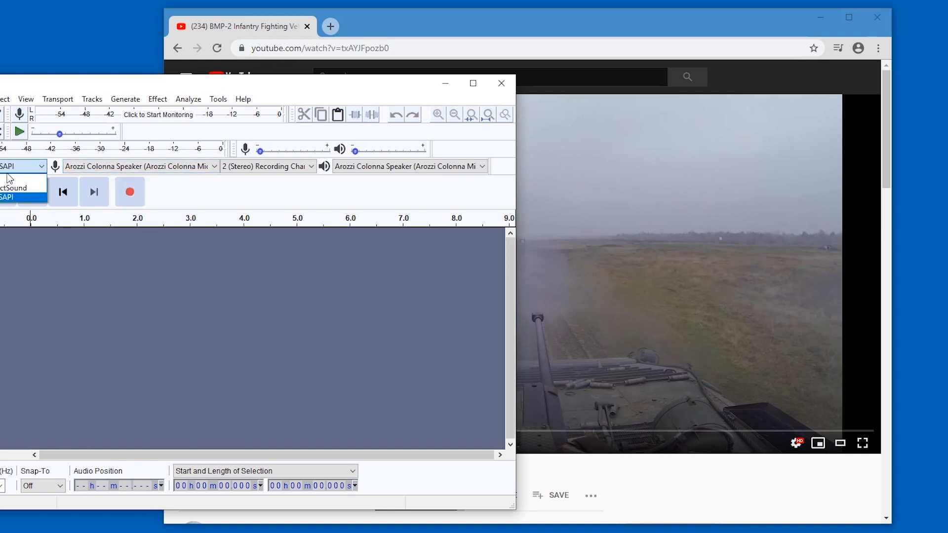
{"action": "left_click", "coordinate": [12, 197]}
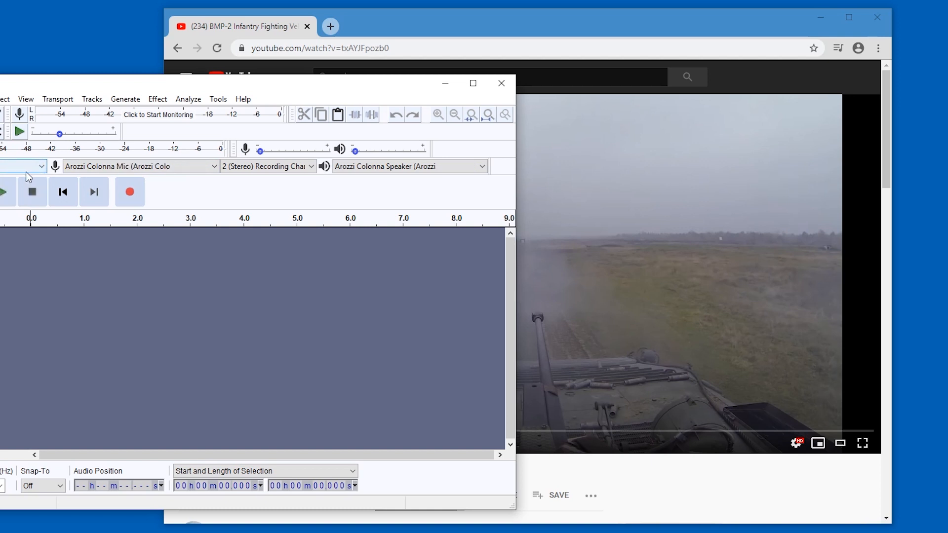
{"action": "mouse_move", "coordinate": [24, 175]}
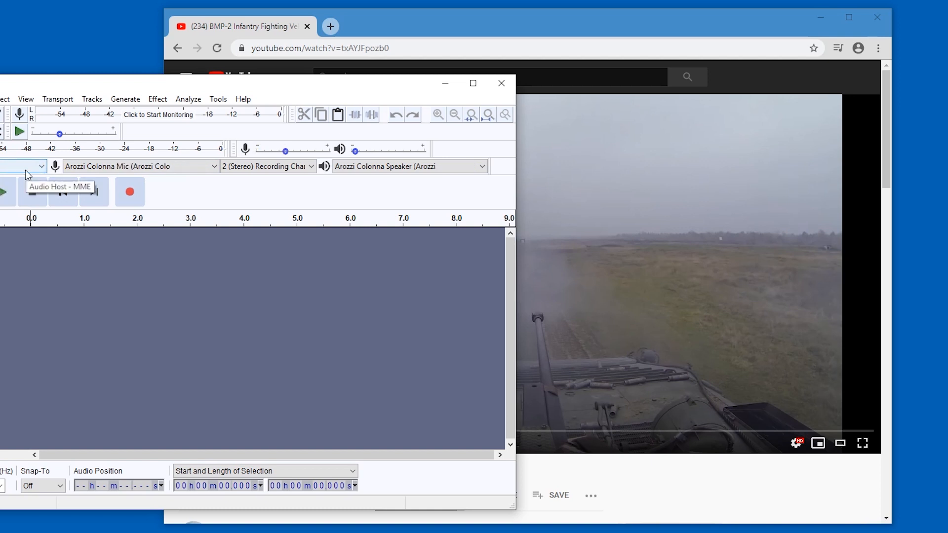